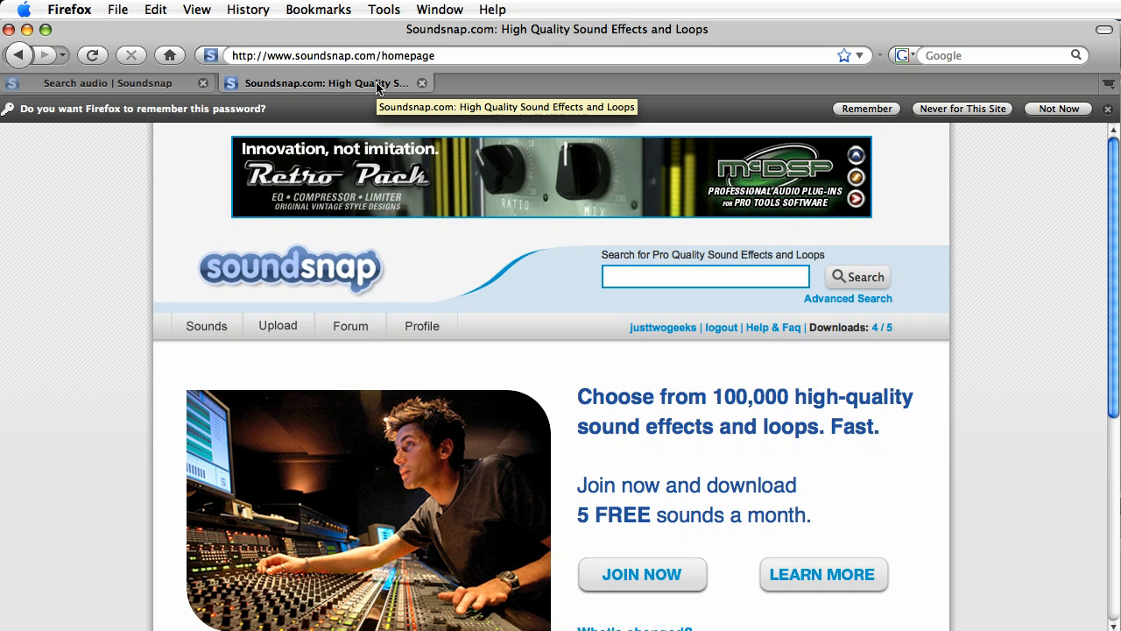
mouse_move(379, 87)
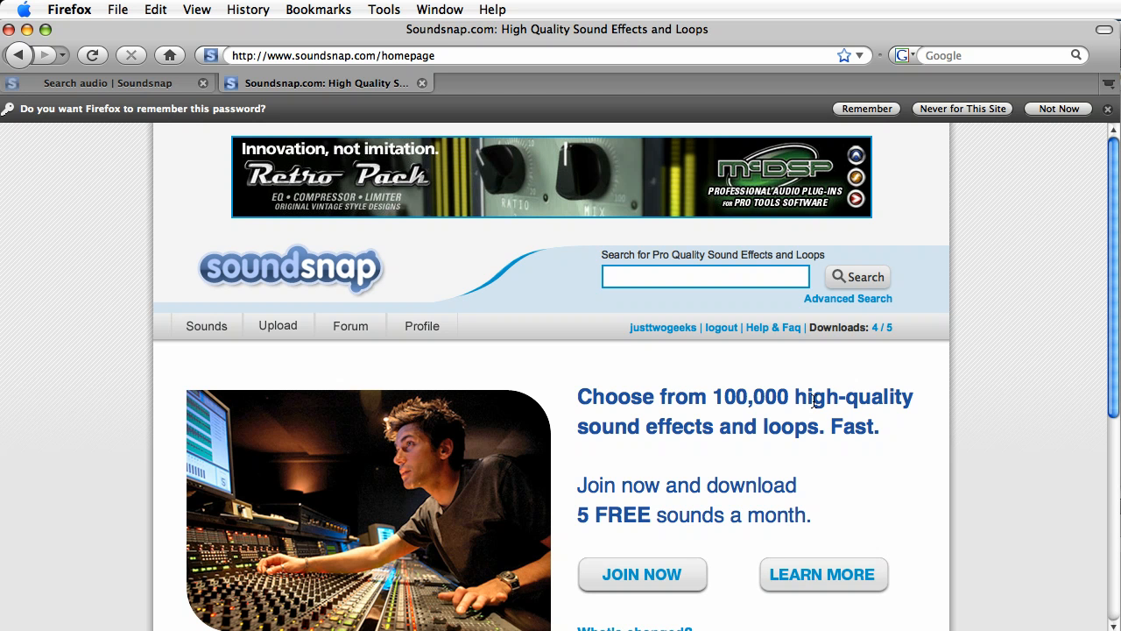
Show the drum and bass search results and preview the first loop, Drum and Bass Sinebeat.
left_click(728, 277)
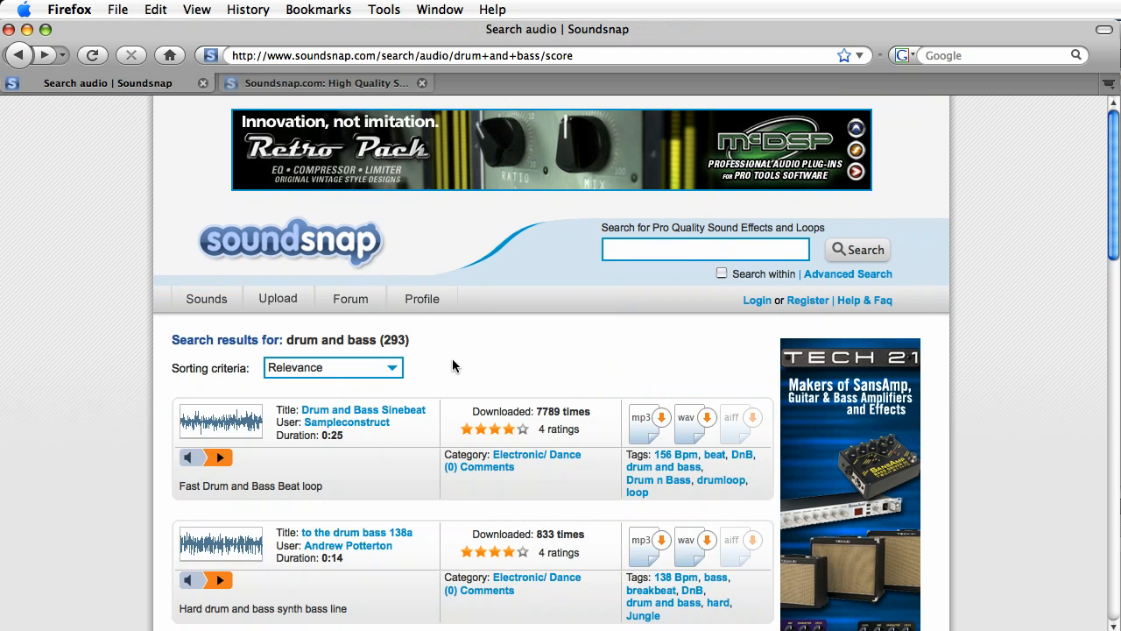
mouse_move(459, 329)
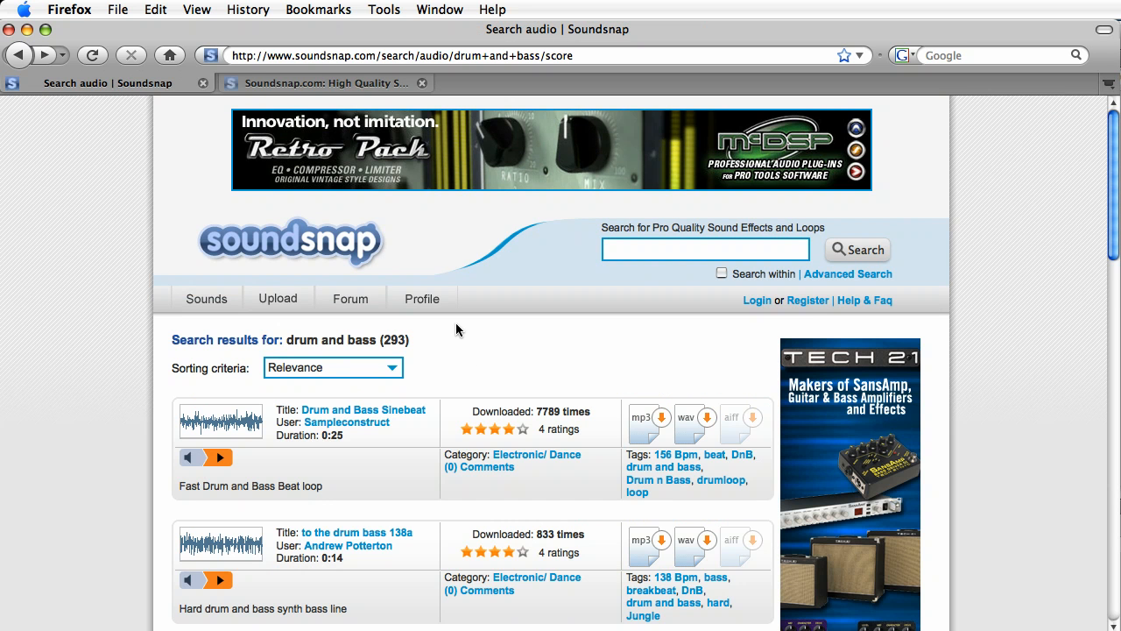
scroll("down", 3)
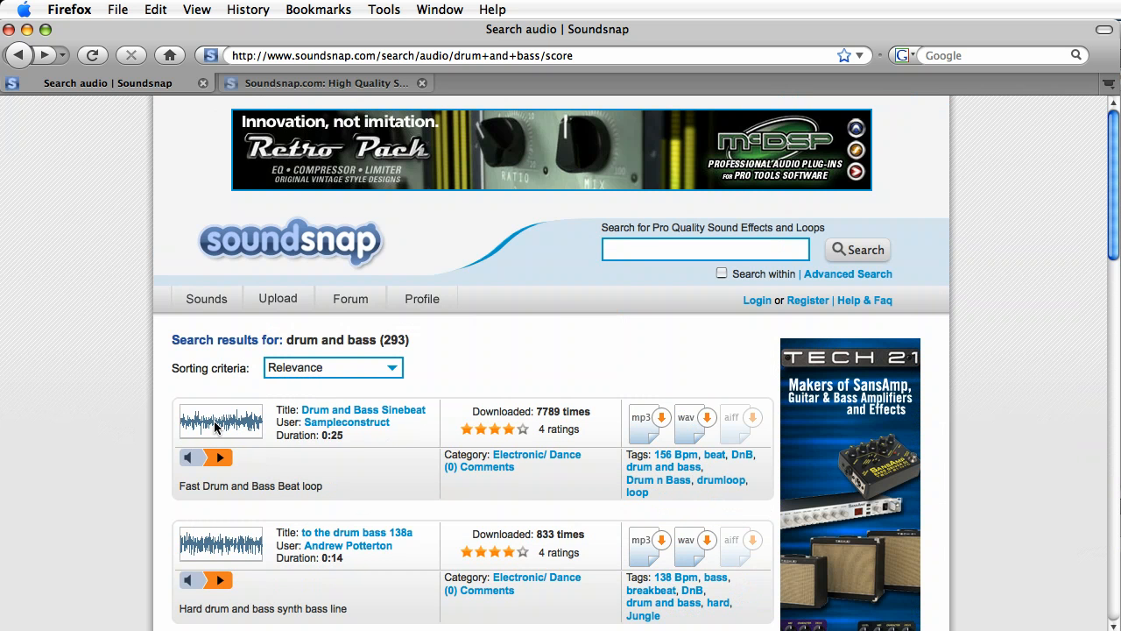
left_click(218, 458)
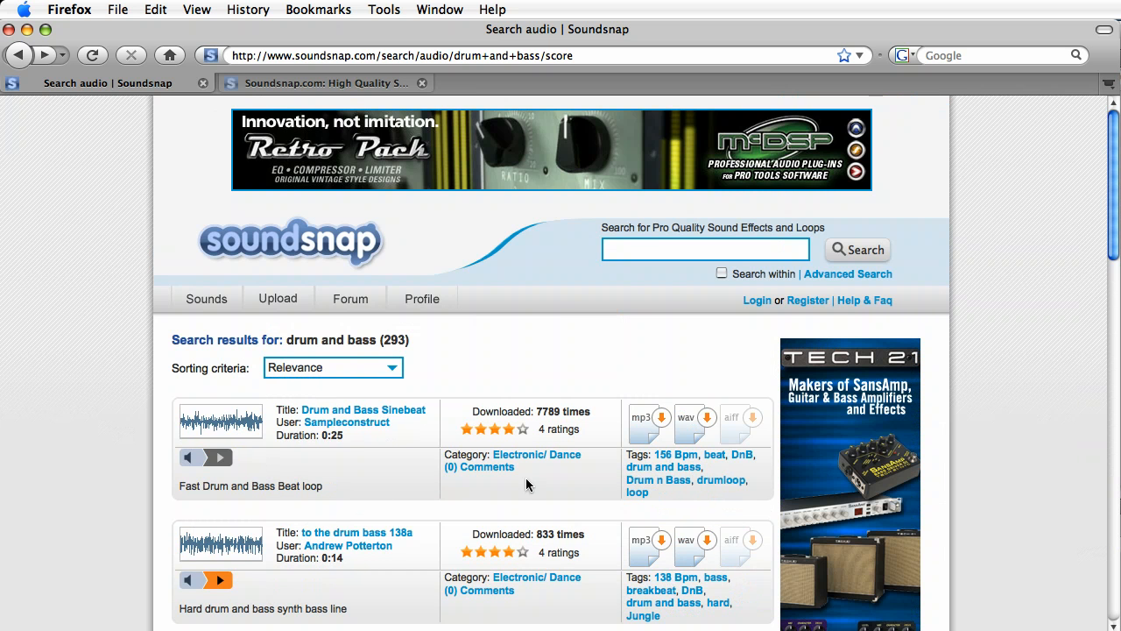
left_click(219, 457)
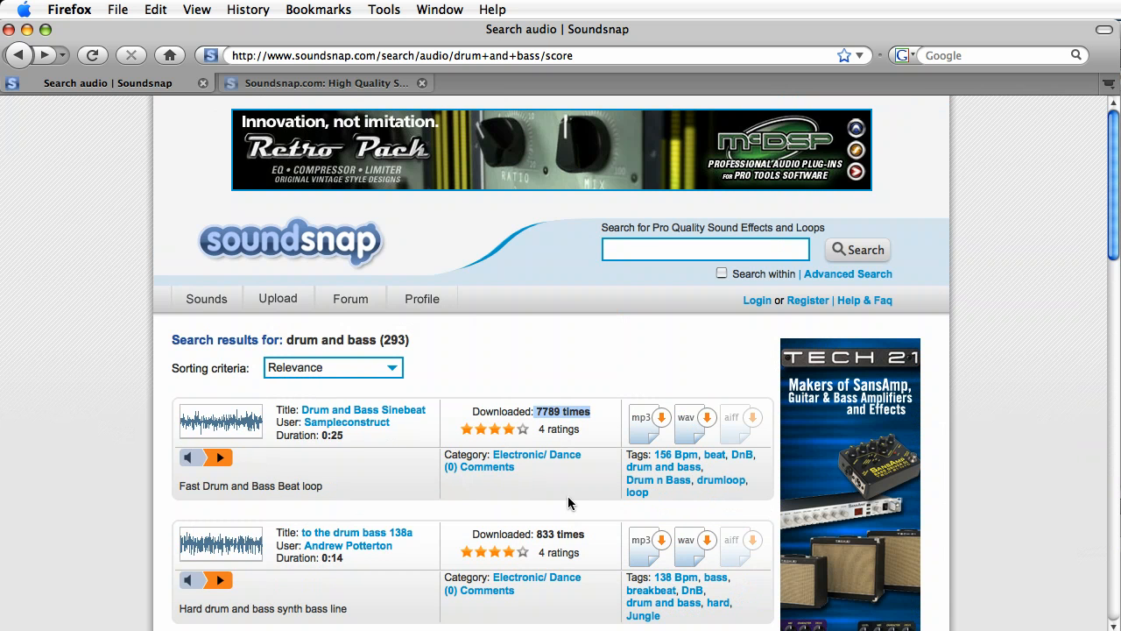
mouse_move(645, 433)
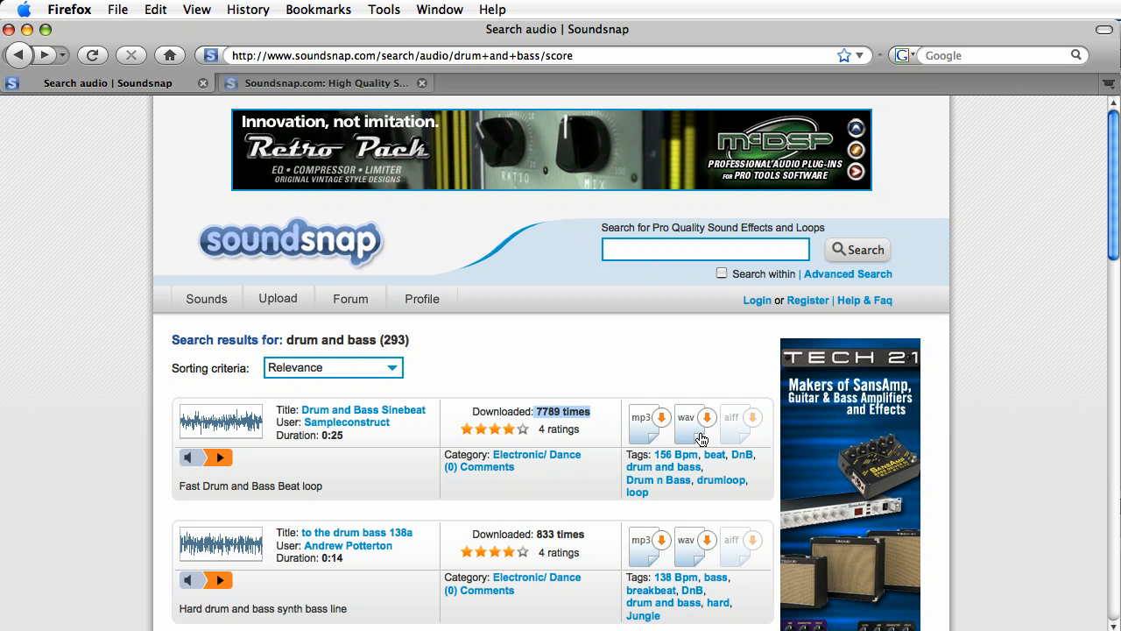
mouse_move(757, 431)
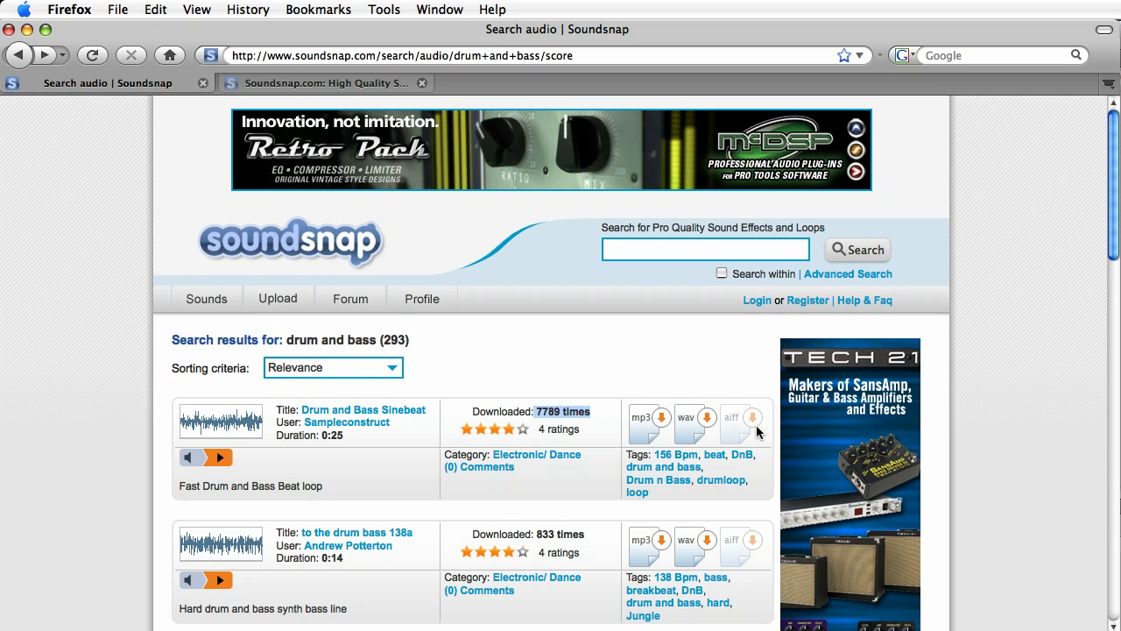
mouse_move(768, 444)
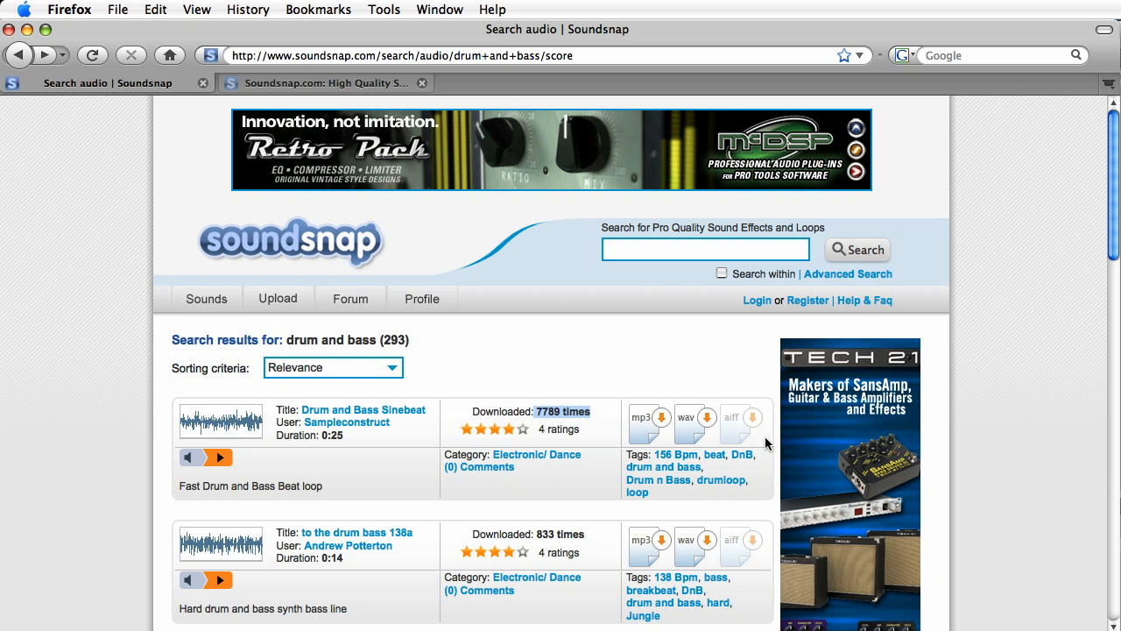
mouse_move(739, 420)
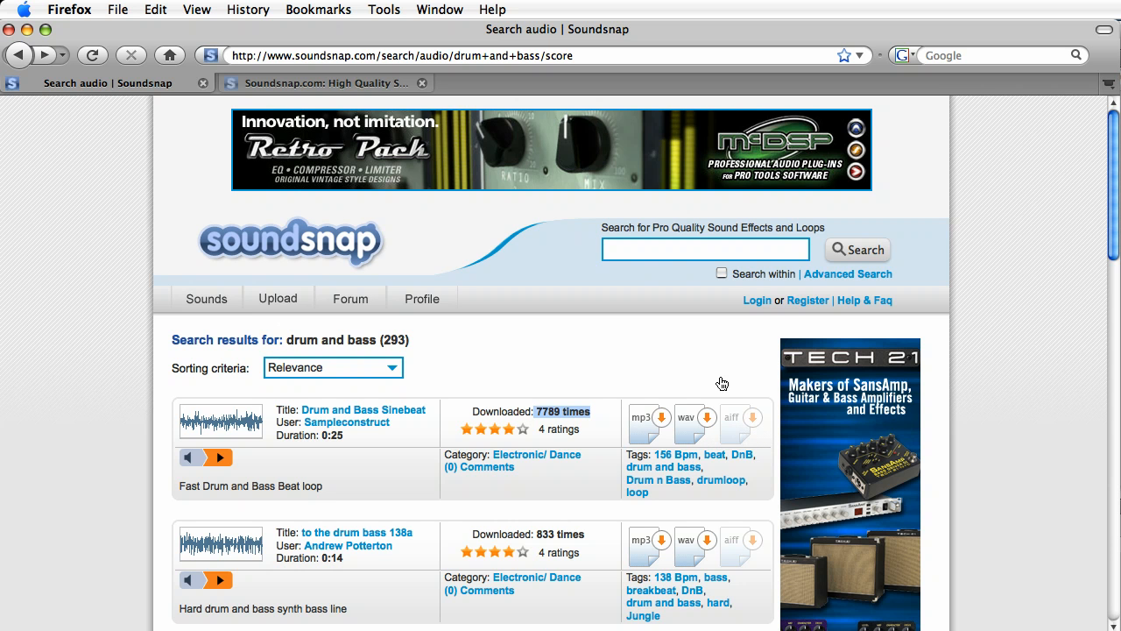
mouse_move(675, 445)
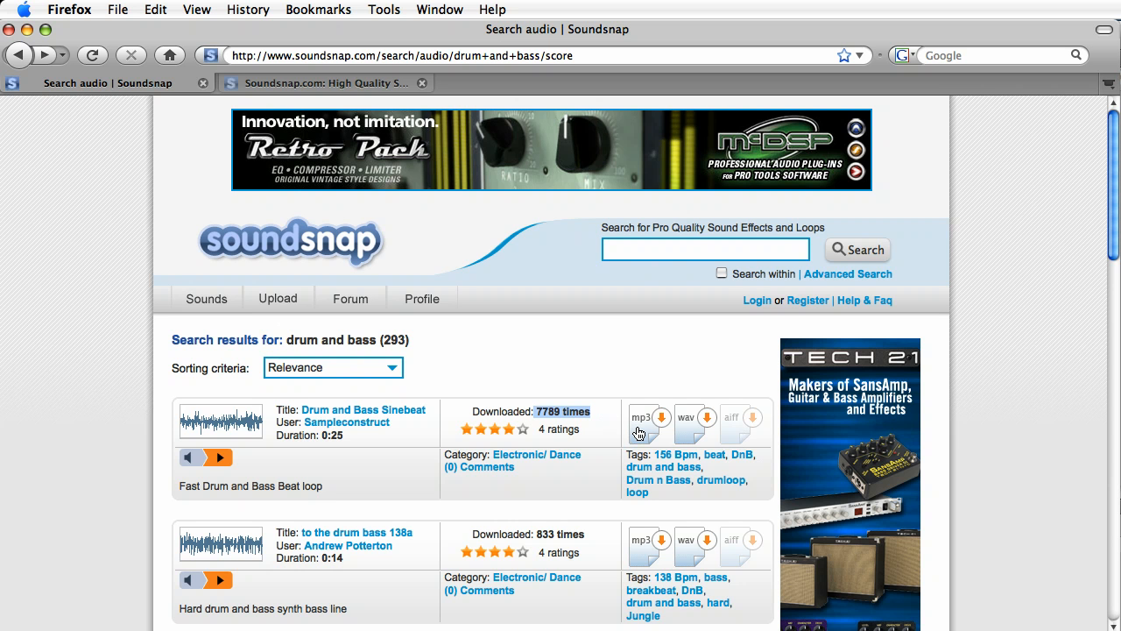
mouse_move(673, 426)
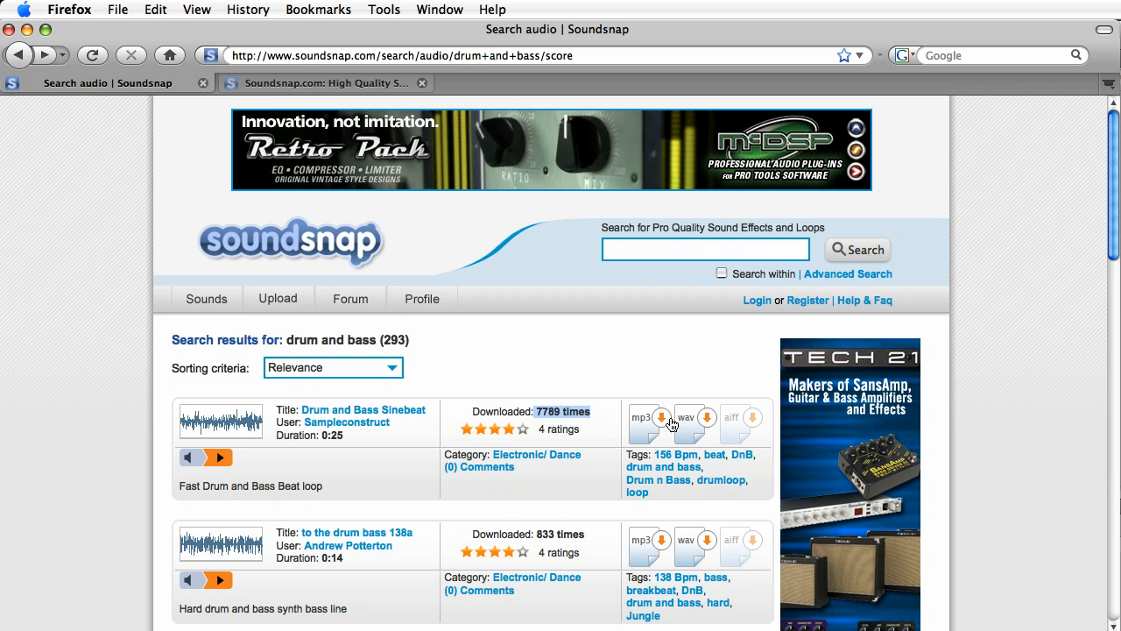
mouse_move(690, 414)
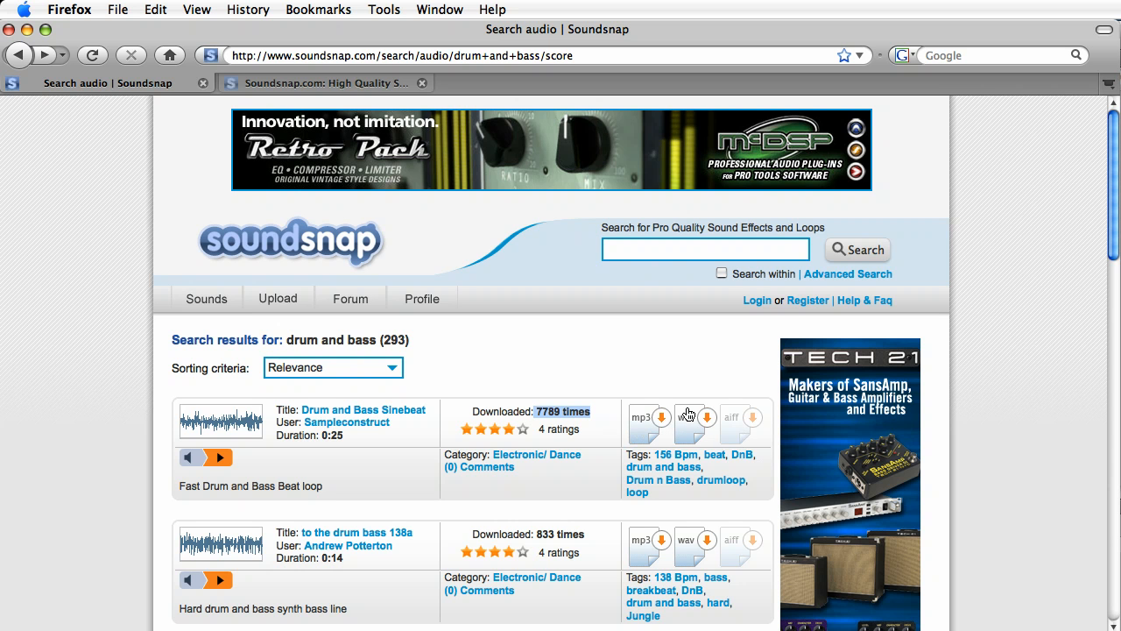